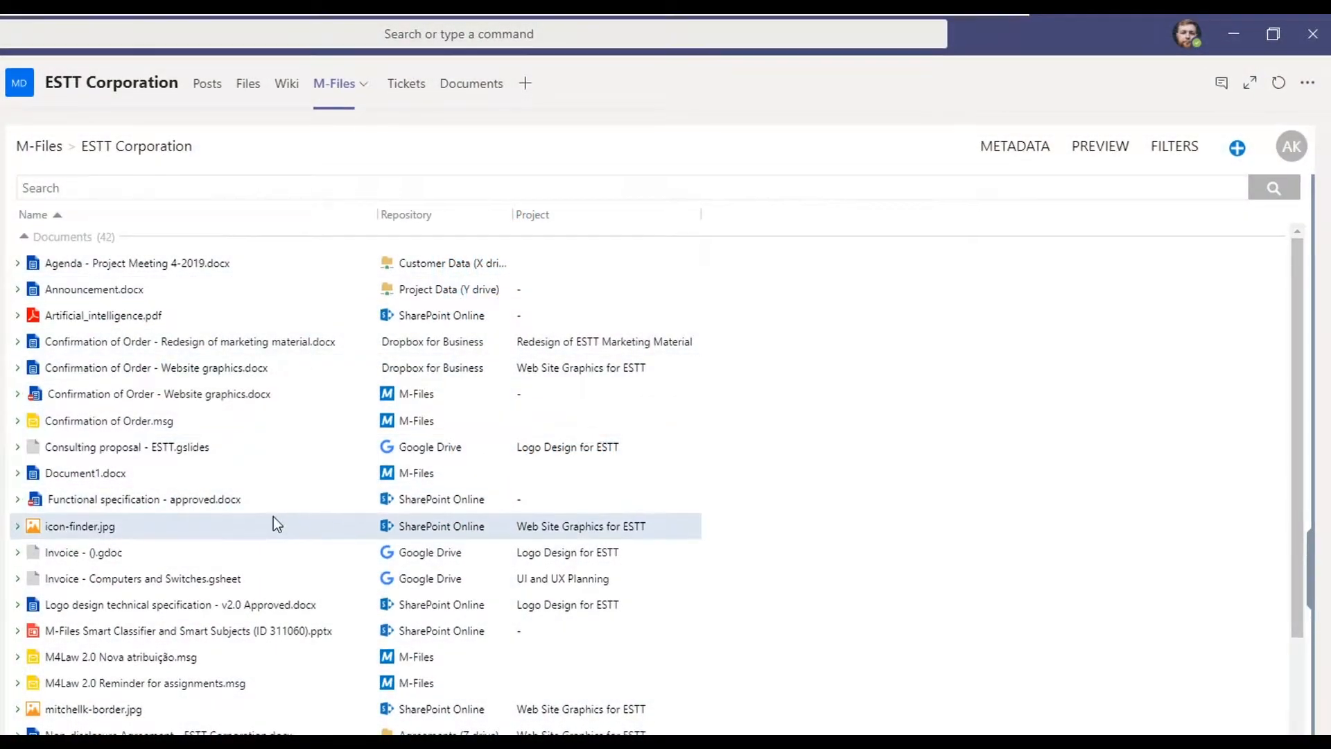
Scroll the ESTT Corporation document list toward the Non-disclosure Agreement .docx
{"action": "scroll", "scroll_direction": "down", "scroll_amount": 3}
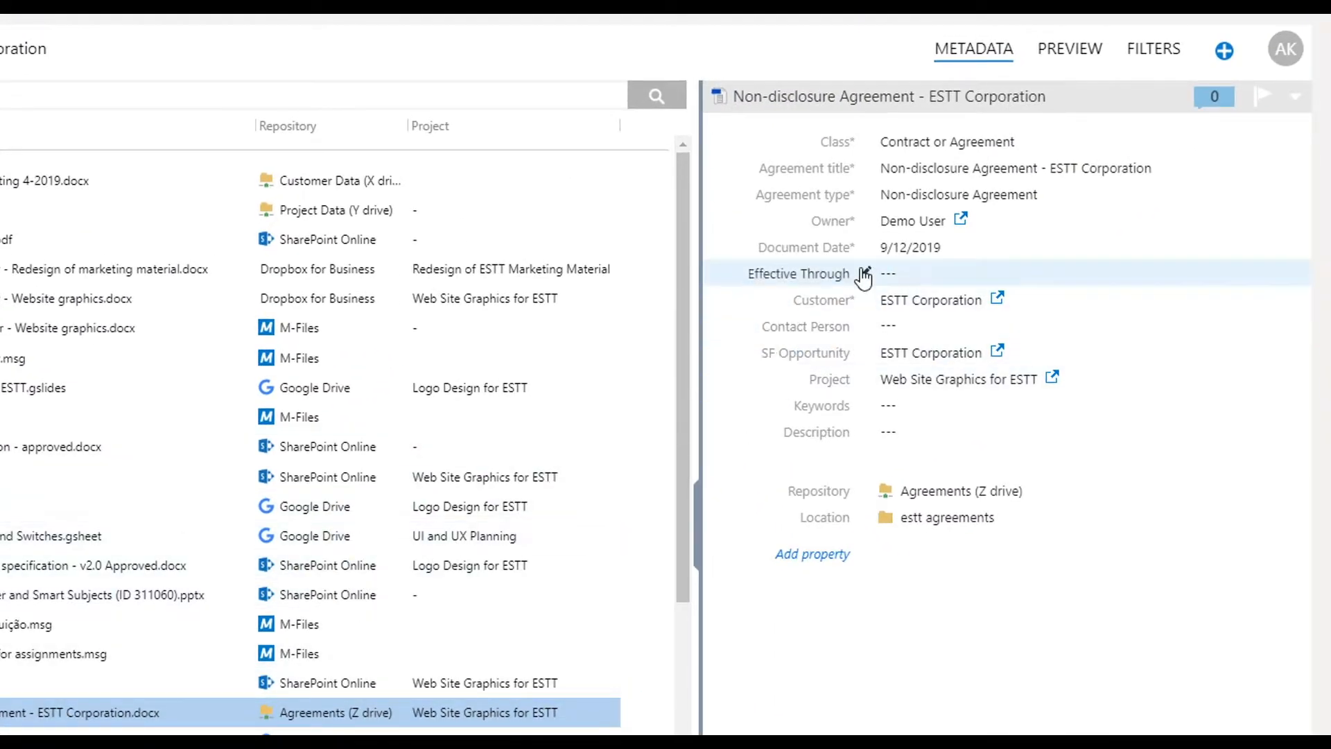
{"action": "mouse_move", "coordinate": [1069, 49]}
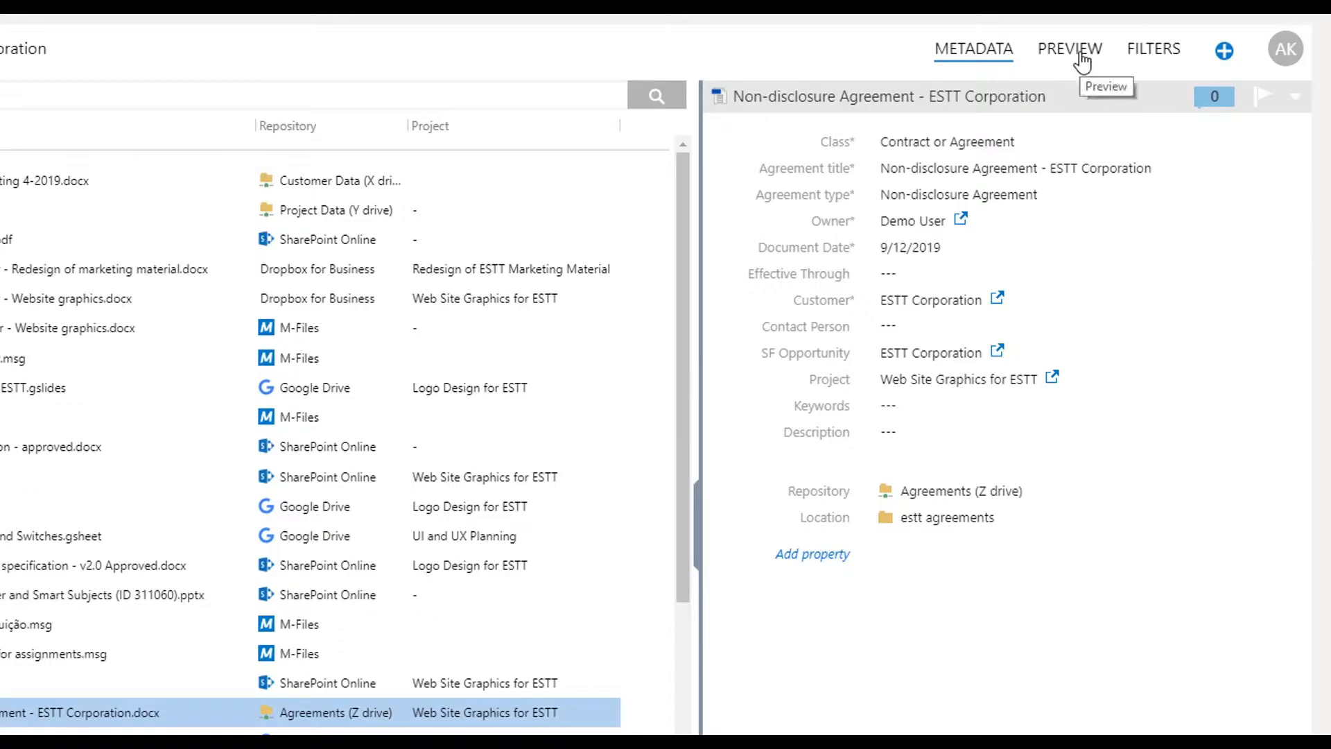
Preview the agreement and expand its related Projects down to Web Site Graphics for ESTT
{"action": "left_click", "coordinate": [1069, 49]}
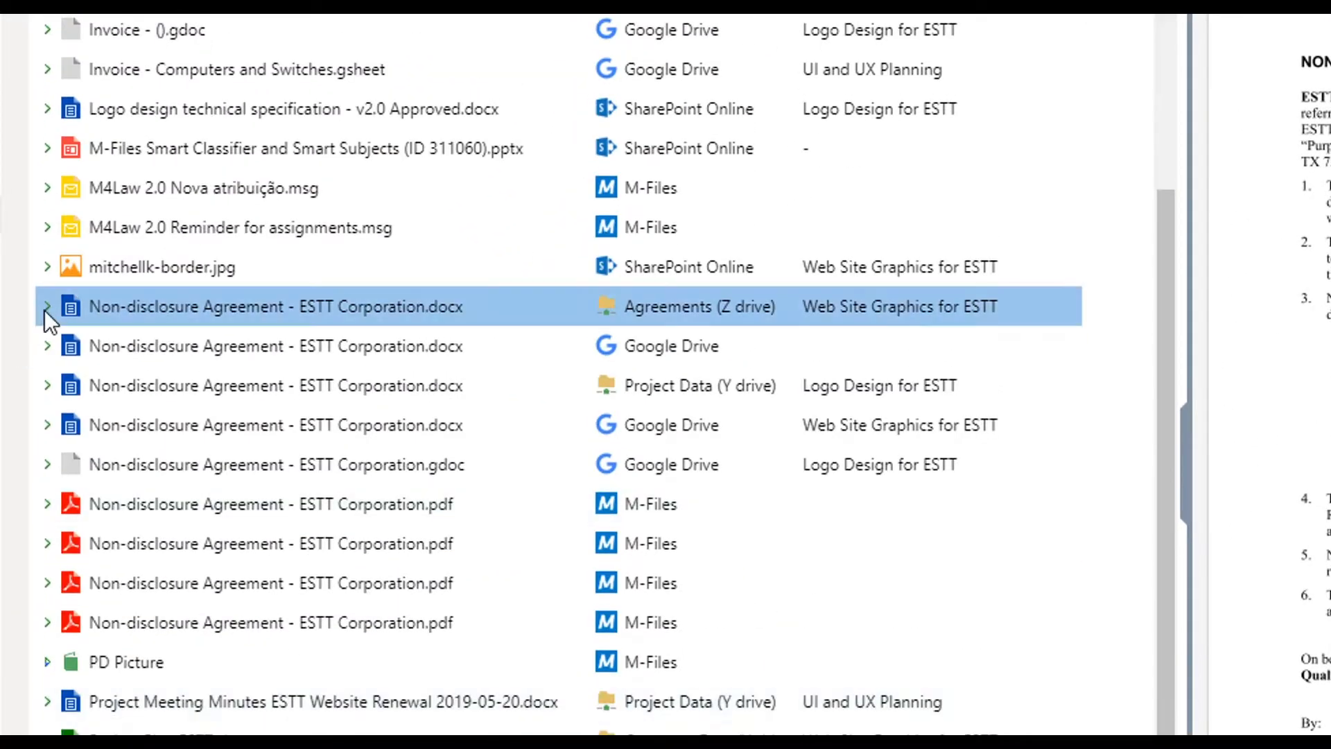
{"action": "left_click", "coordinate": [47, 307]}
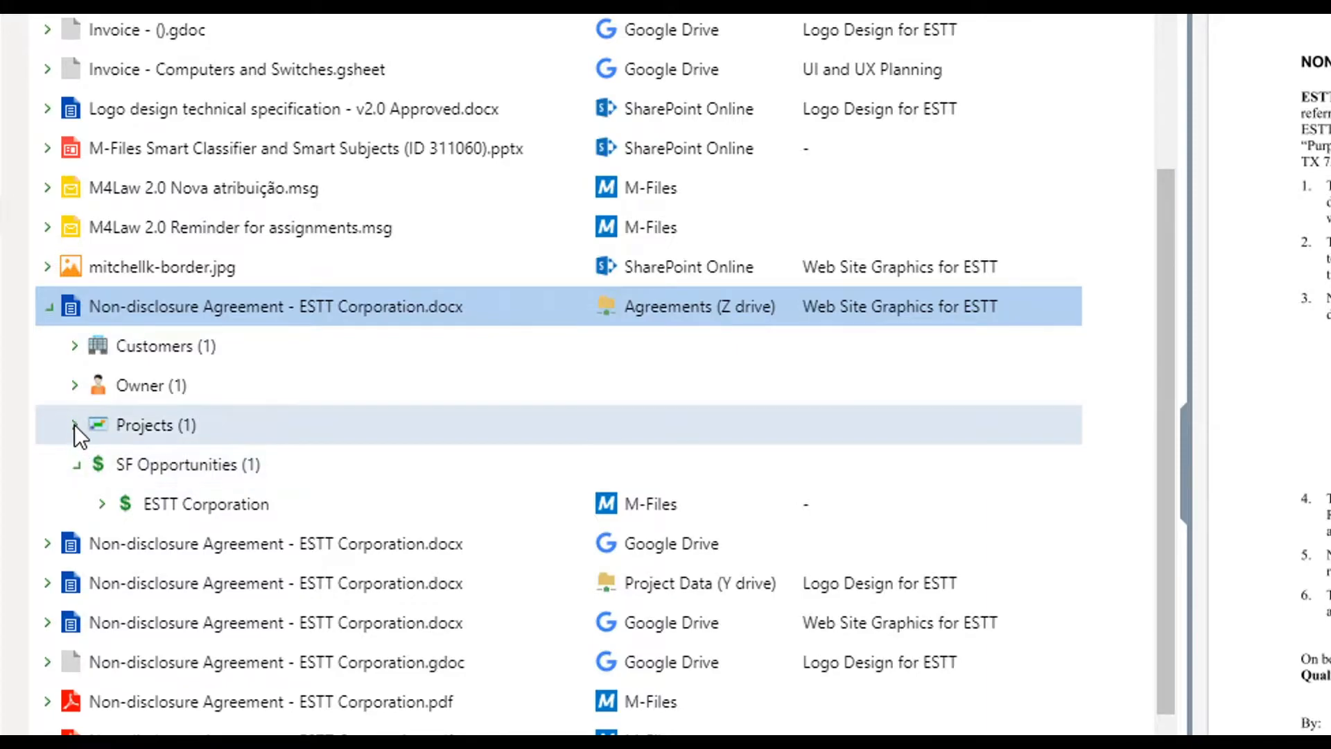
{"action": "left_click", "coordinate": [75, 426]}
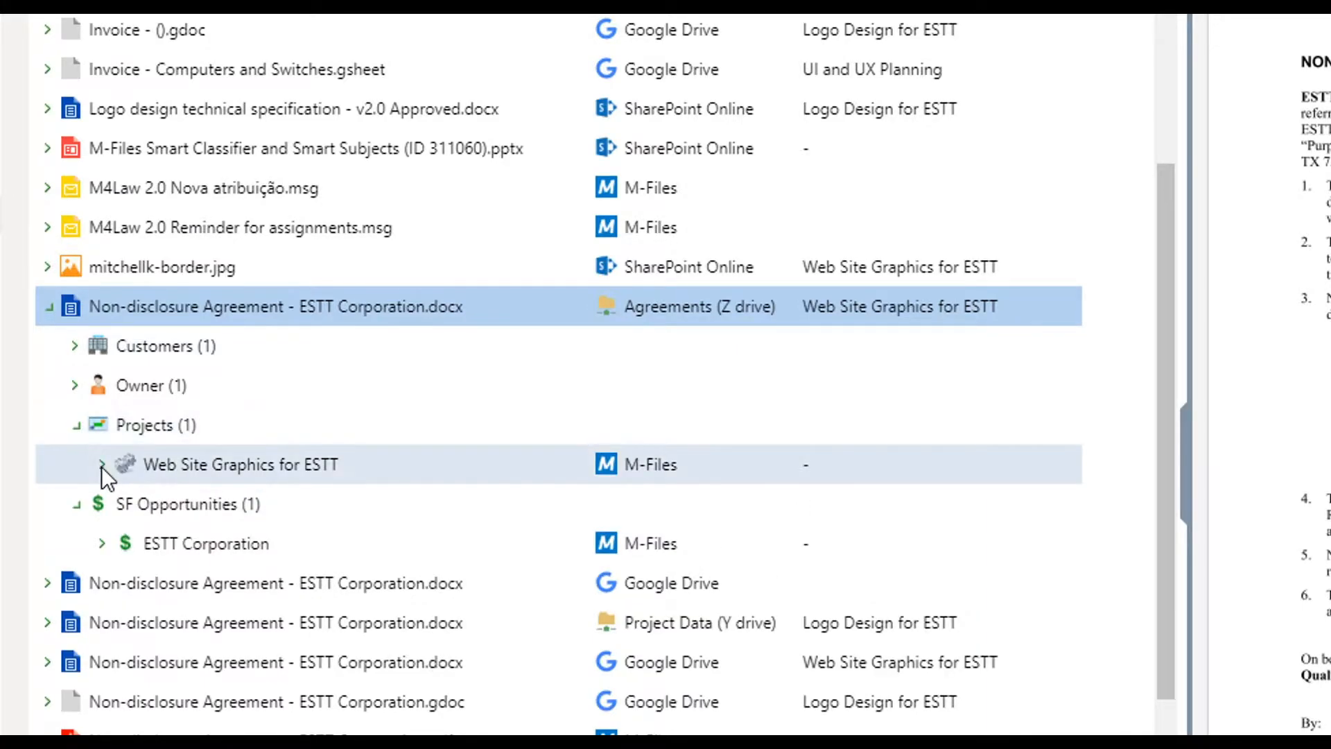
{"action": "left_click", "coordinate": [99, 464]}
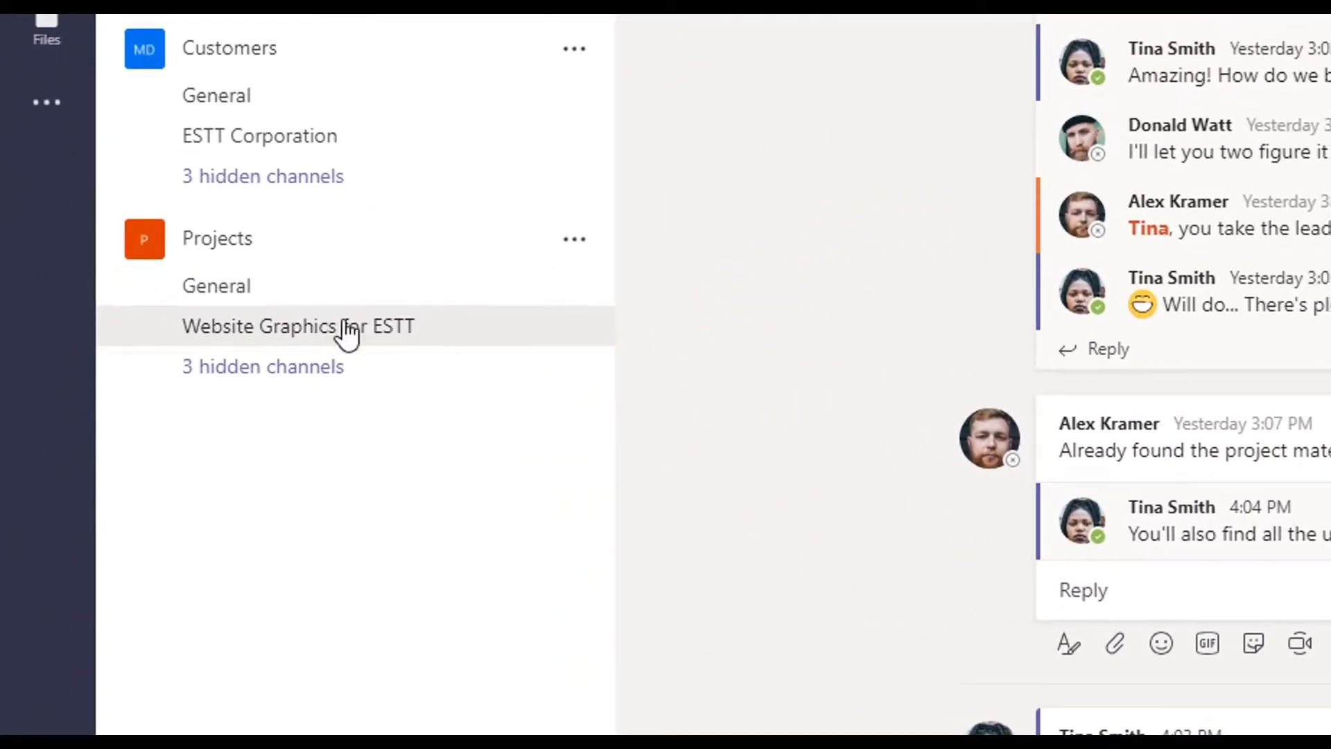
In the Website Graphics for ESTT M-Files tab, select the Non-disclosure Agreement and expand its linked Projects
{"action": "left_click", "coordinate": [298, 326]}
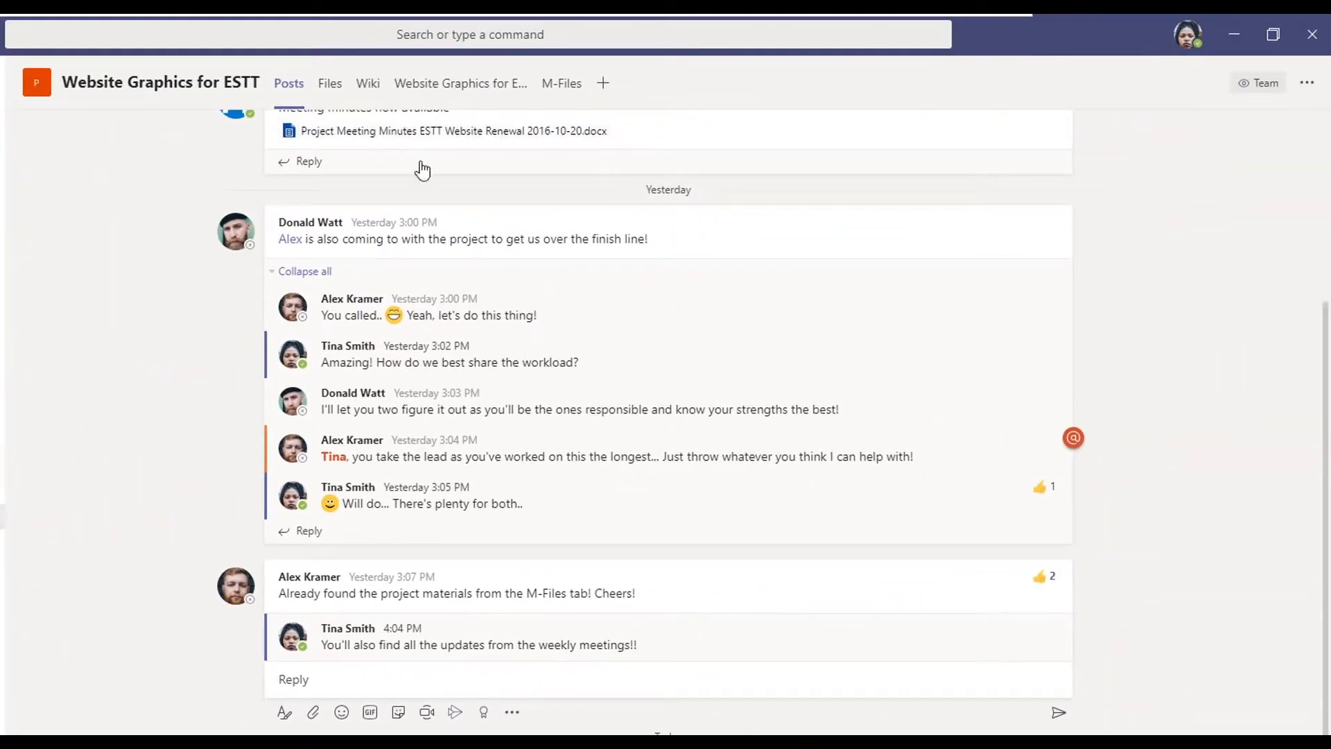
{"action": "left_click", "coordinate": [559, 83]}
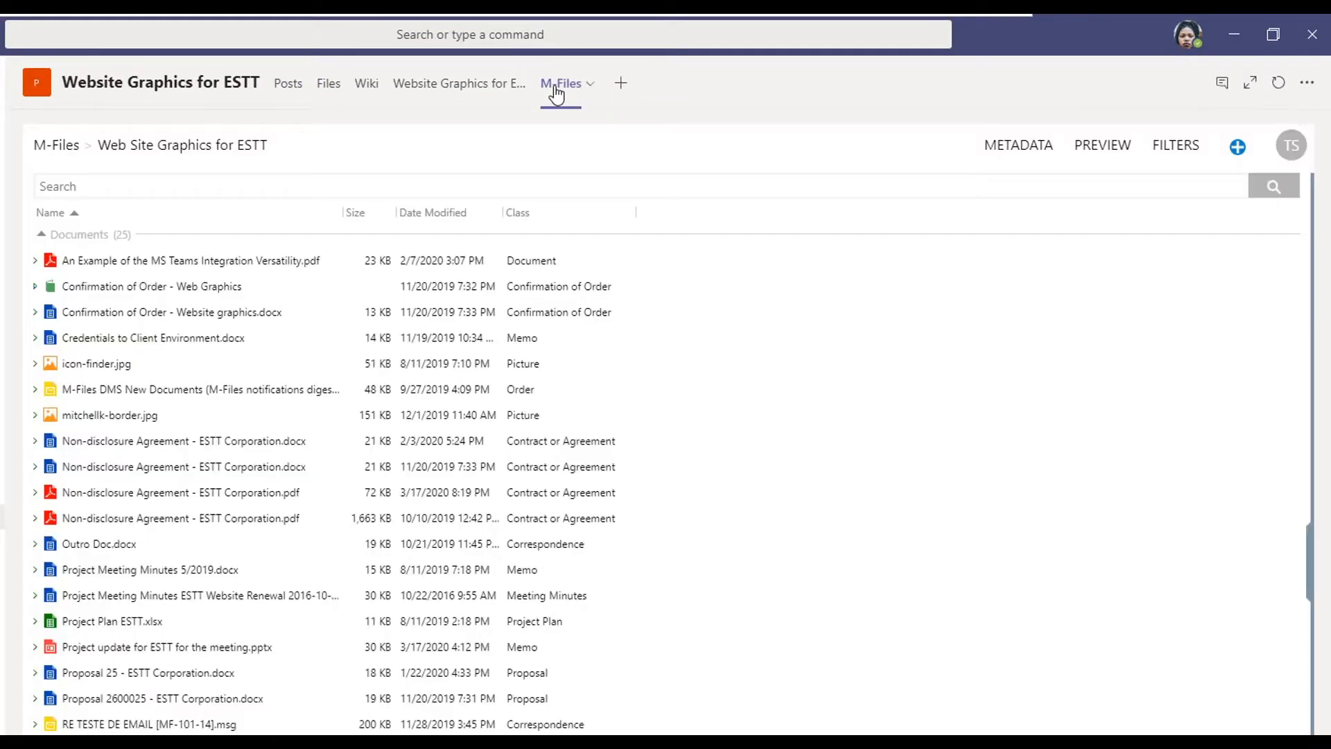
{"action": "left_click", "coordinate": [183, 441]}
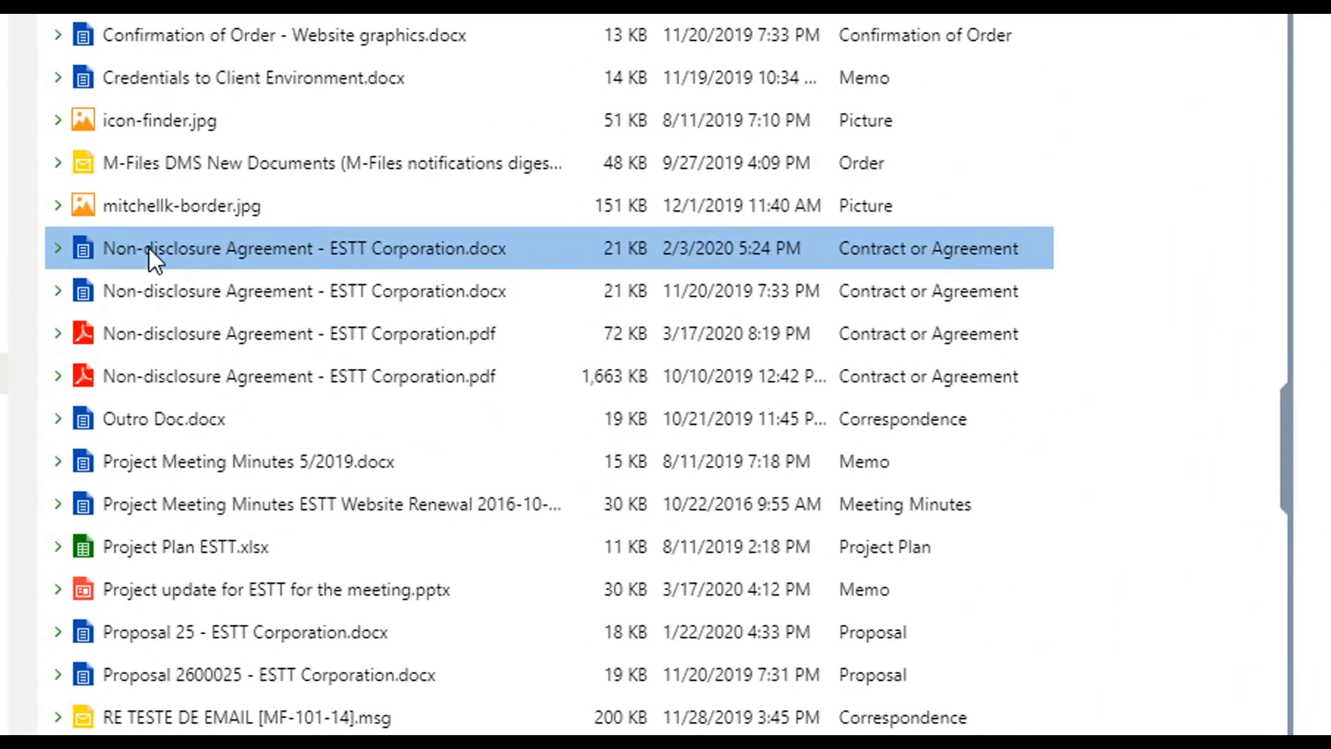
{"action": "left_click", "coordinate": [58, 249]}
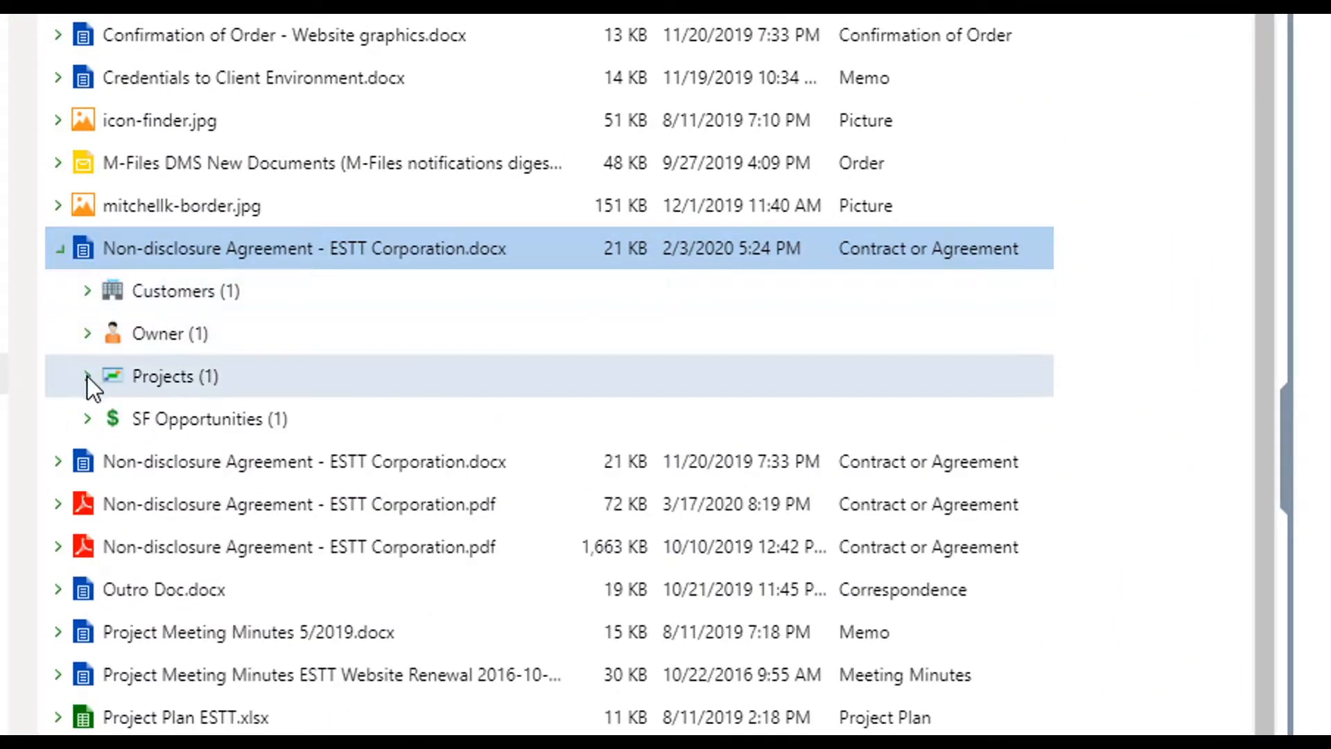
{"action": "left_click", "coordinate": [87, 376]}
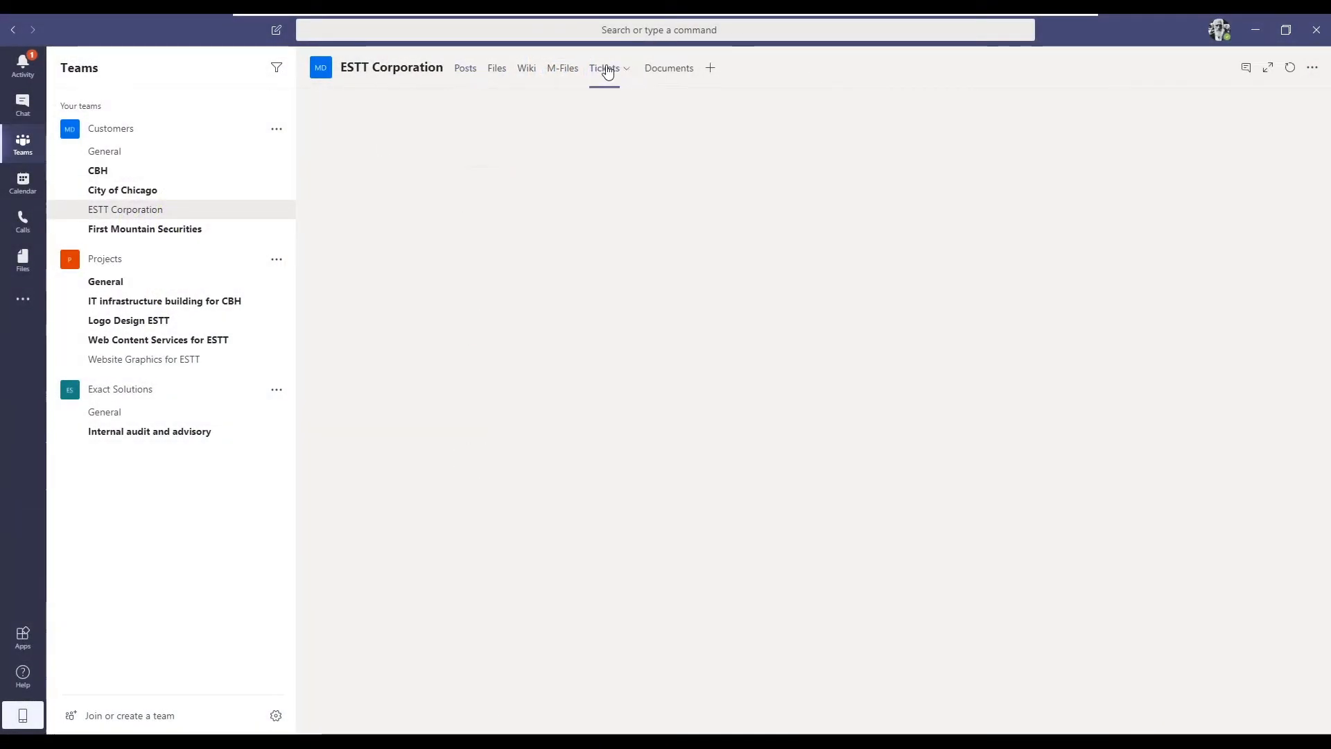
View the 'My computer is not logging in' ticket in the Tickets tab and start a new object from +
{"action": "left_click", "coordinate": [603, 68]}
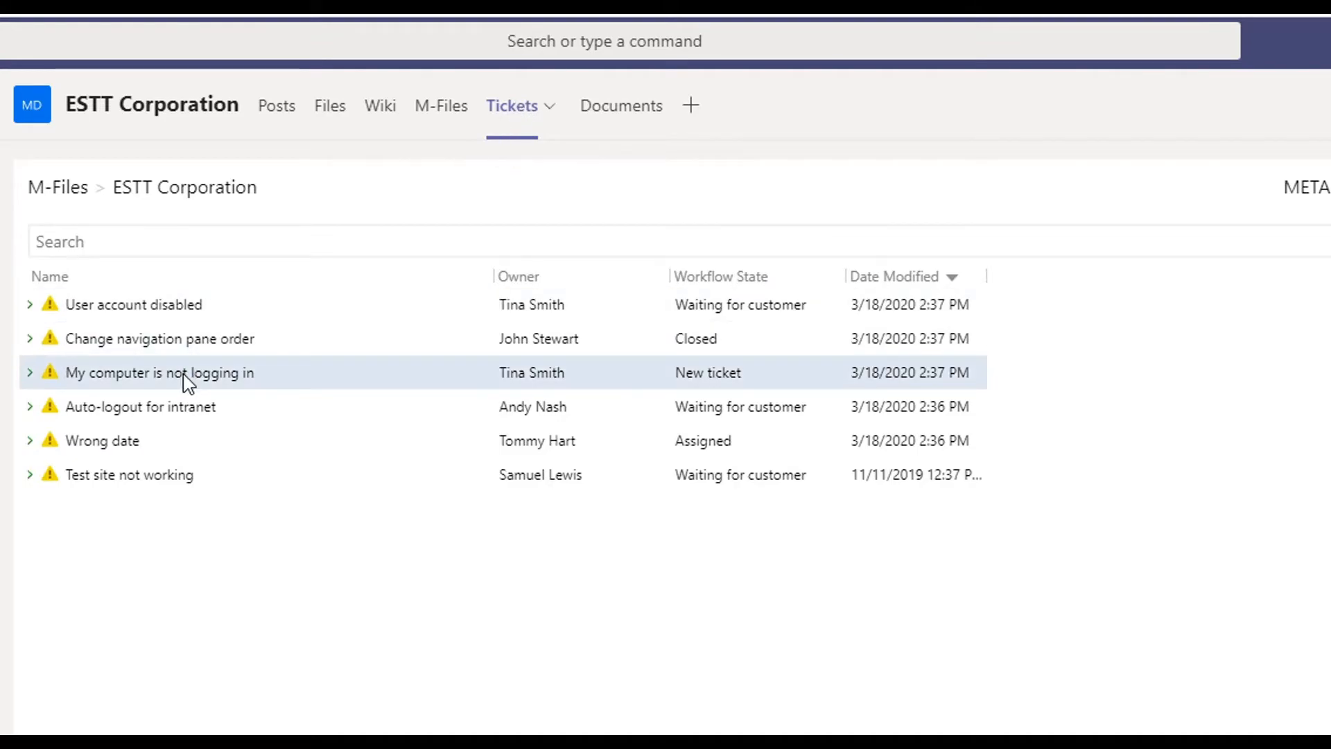
{"action": "left_click", "coordinate": [158, 371]}
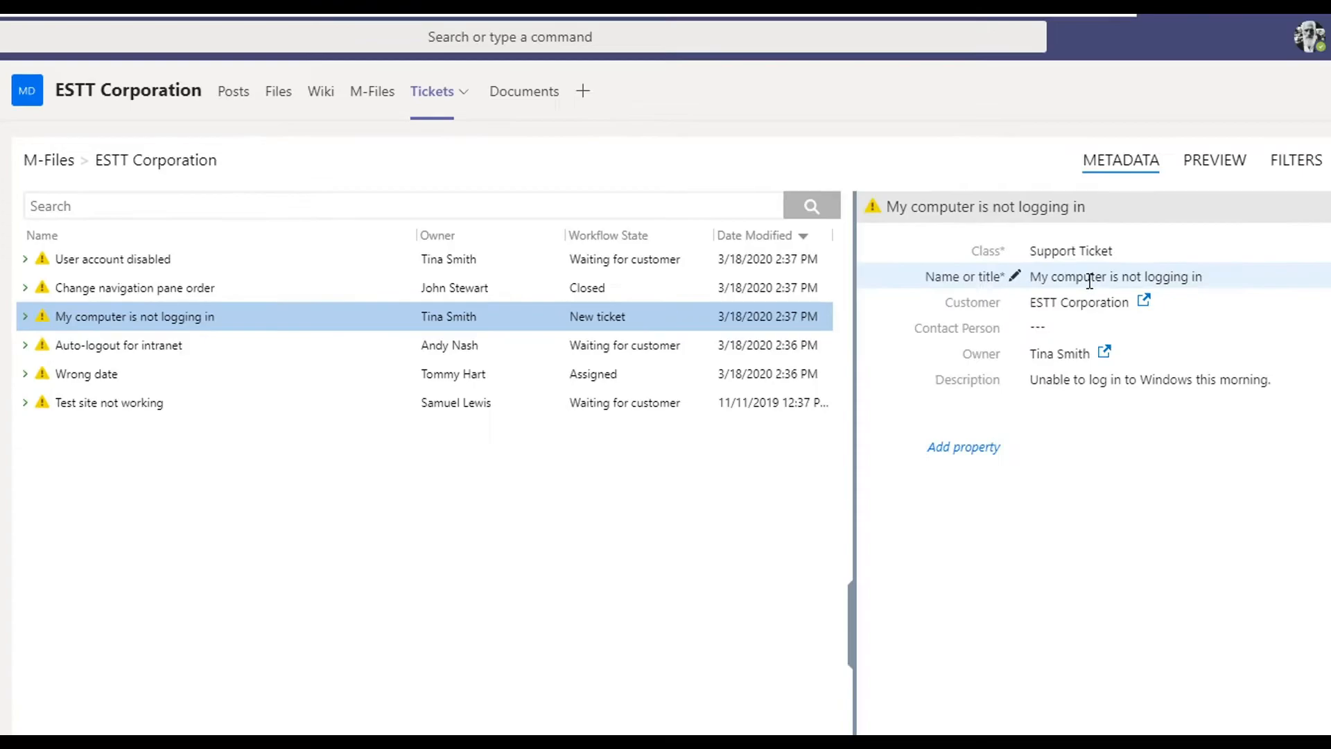
{"action": "left_click", "coordinate": [1223, 57]}
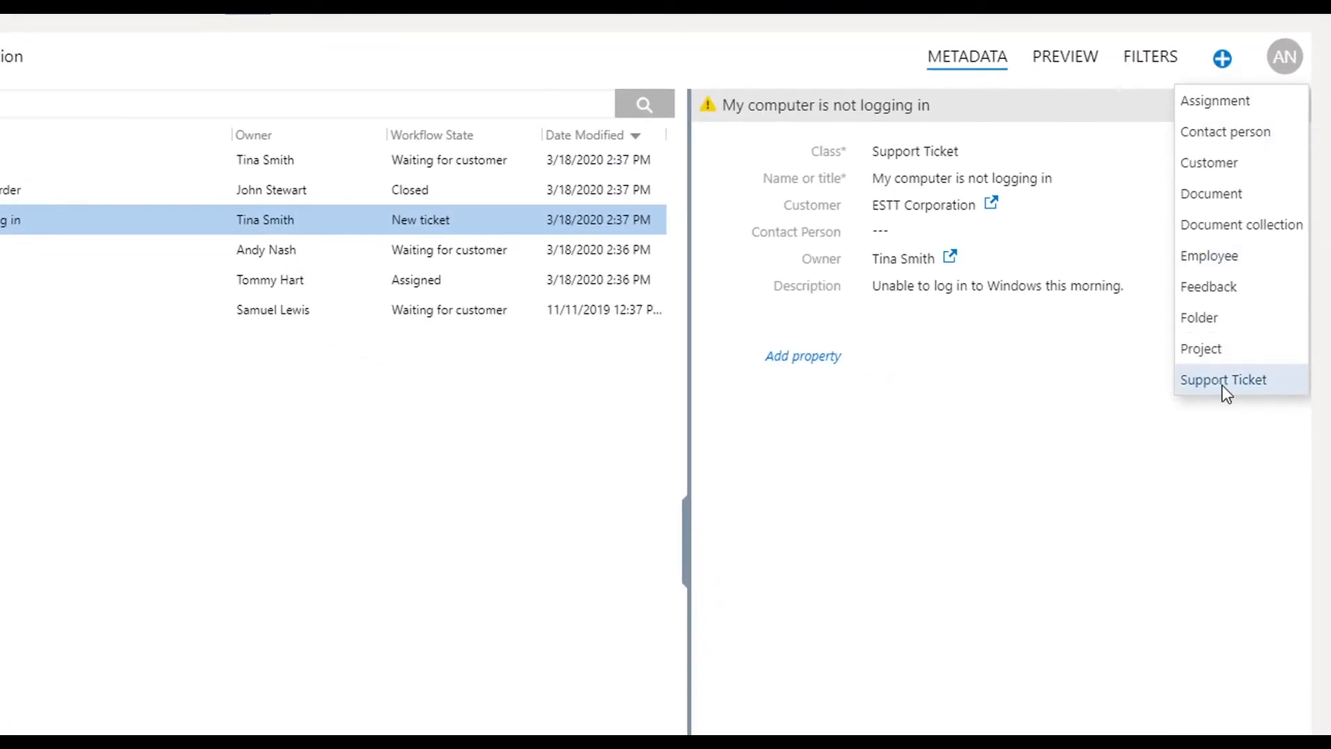
Create support ticket 'Change new logo to the front page' with a logo-in-M-Files description and save it as Assigned
{"action": "left_click", "coordinate": [1222, 380]}
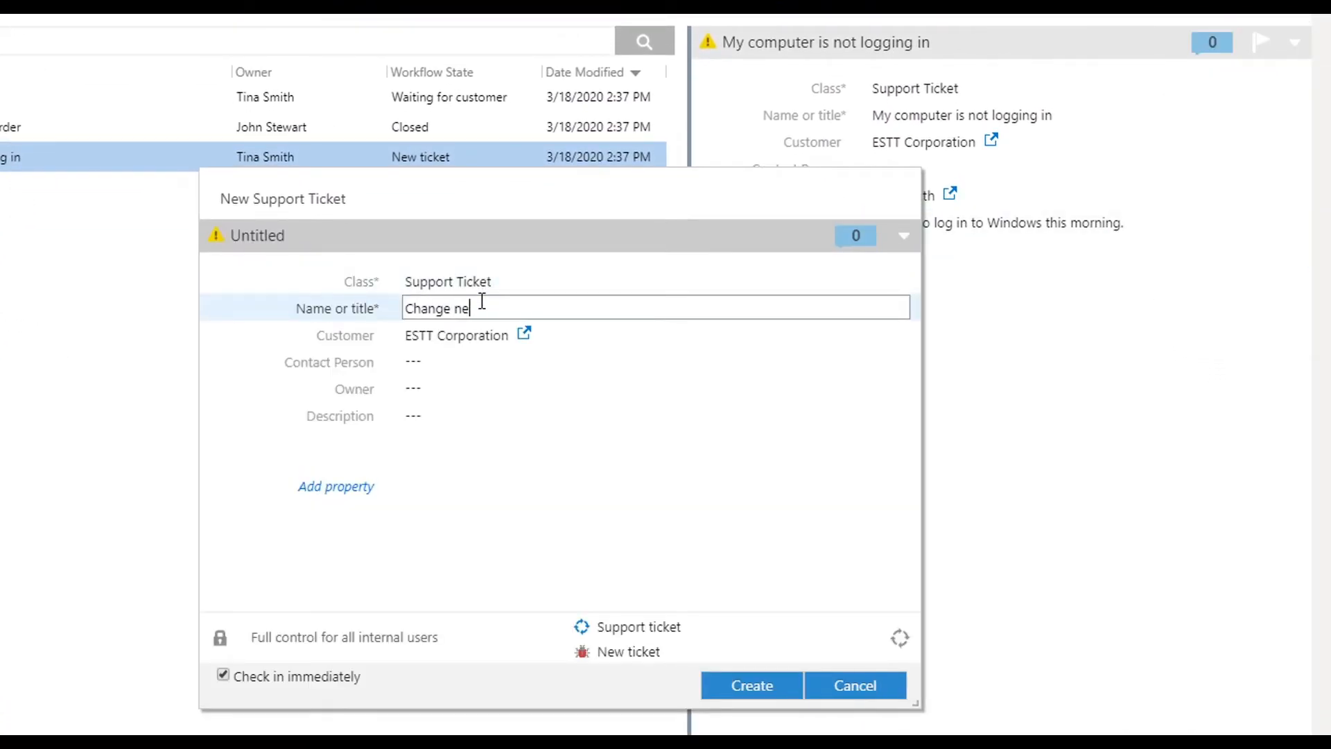
{"action": "type", "text": "w logo to the front page"}
{"action": "left_click", "coordinate": [655, 416]}
{"action": "type", "text": "Please change"}
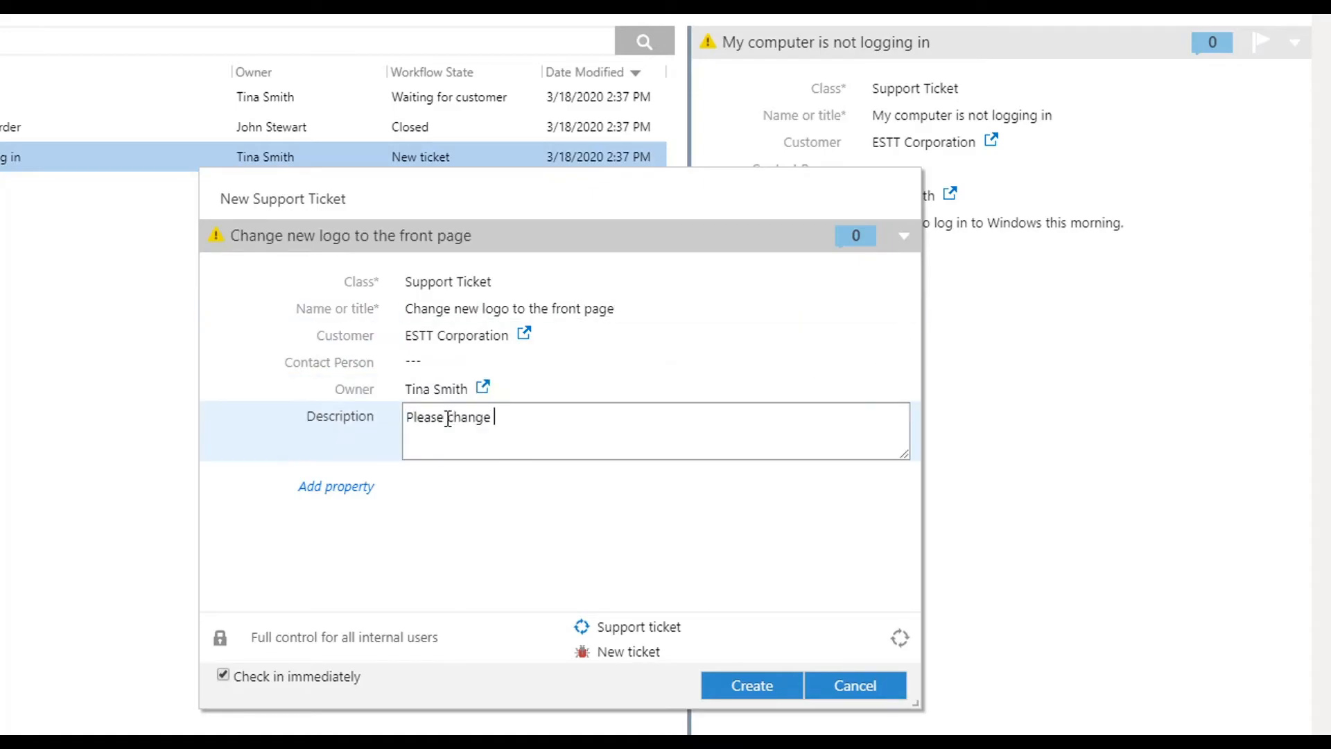
{"action": "type", "text": "the latest logo to the front page, logo found in M-Files..."}
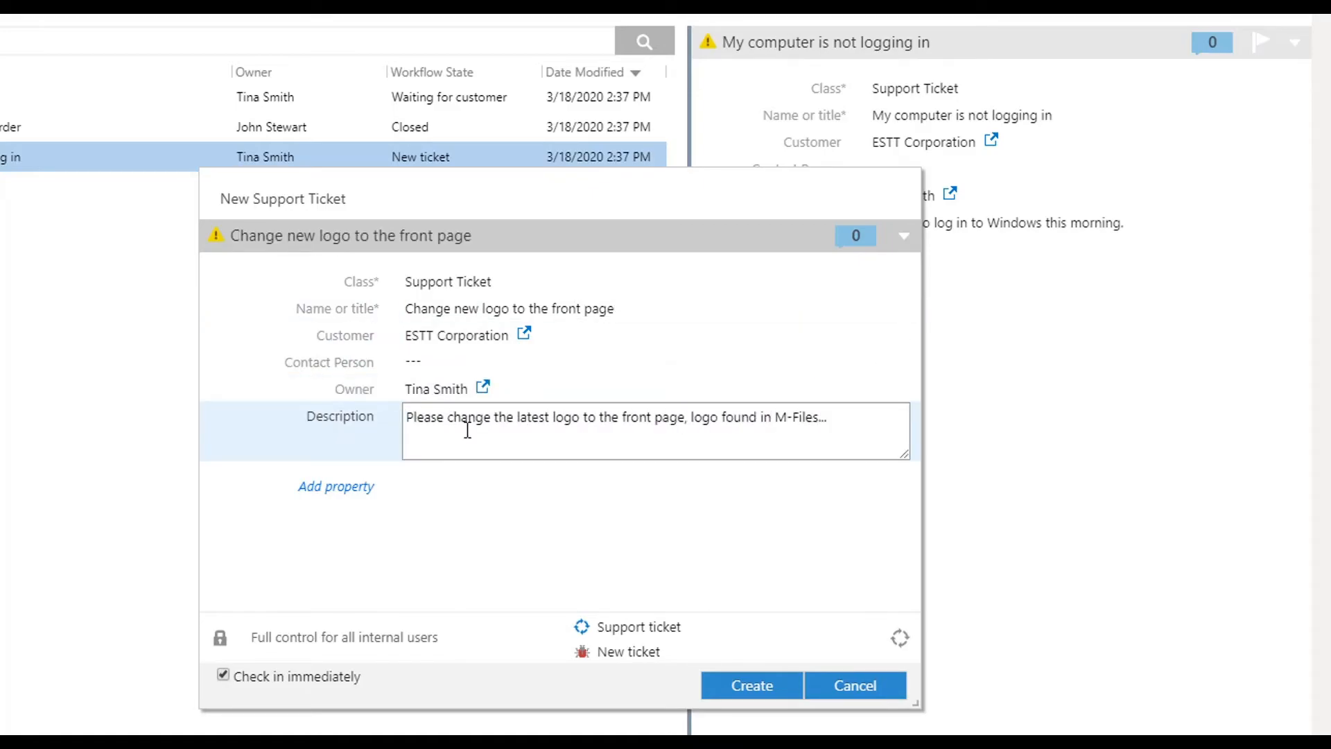
{"action": "left_click", "coordinate": [750, 685]}
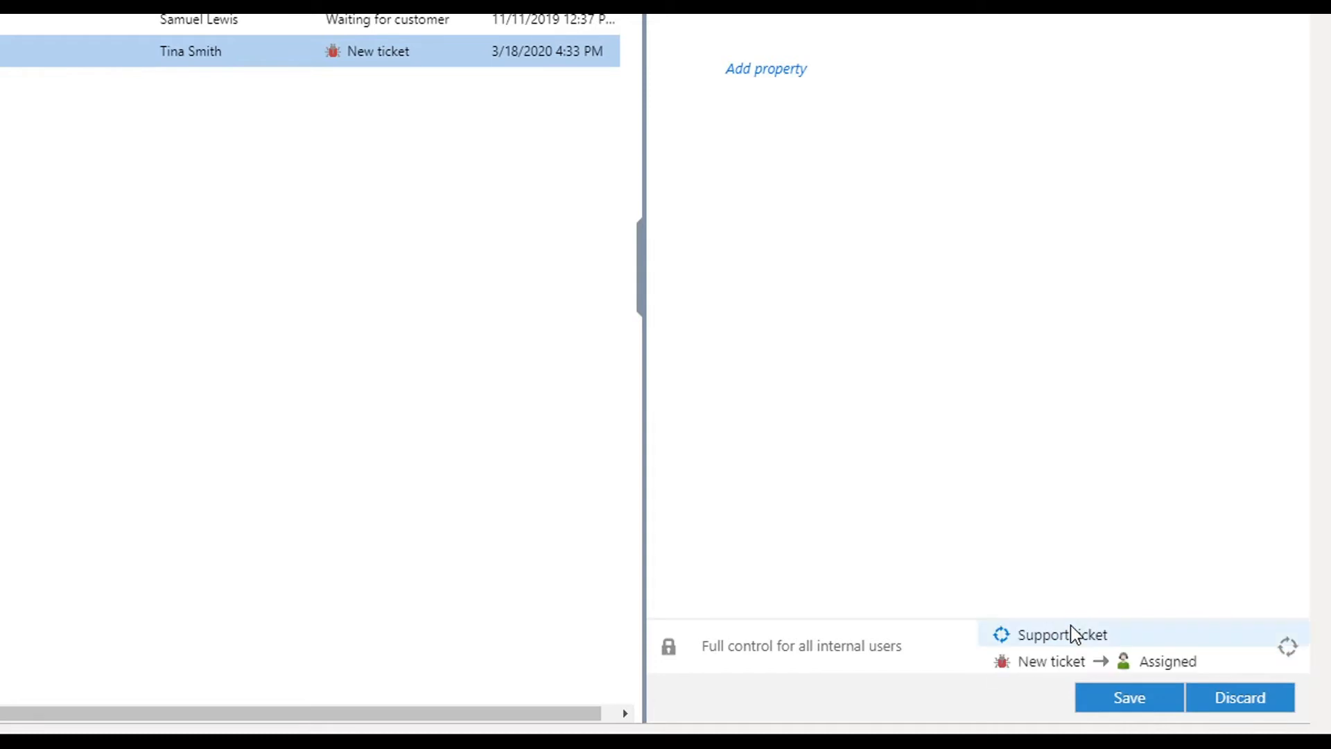
{"action": "left_click", "coordinate": [1128, 697]}
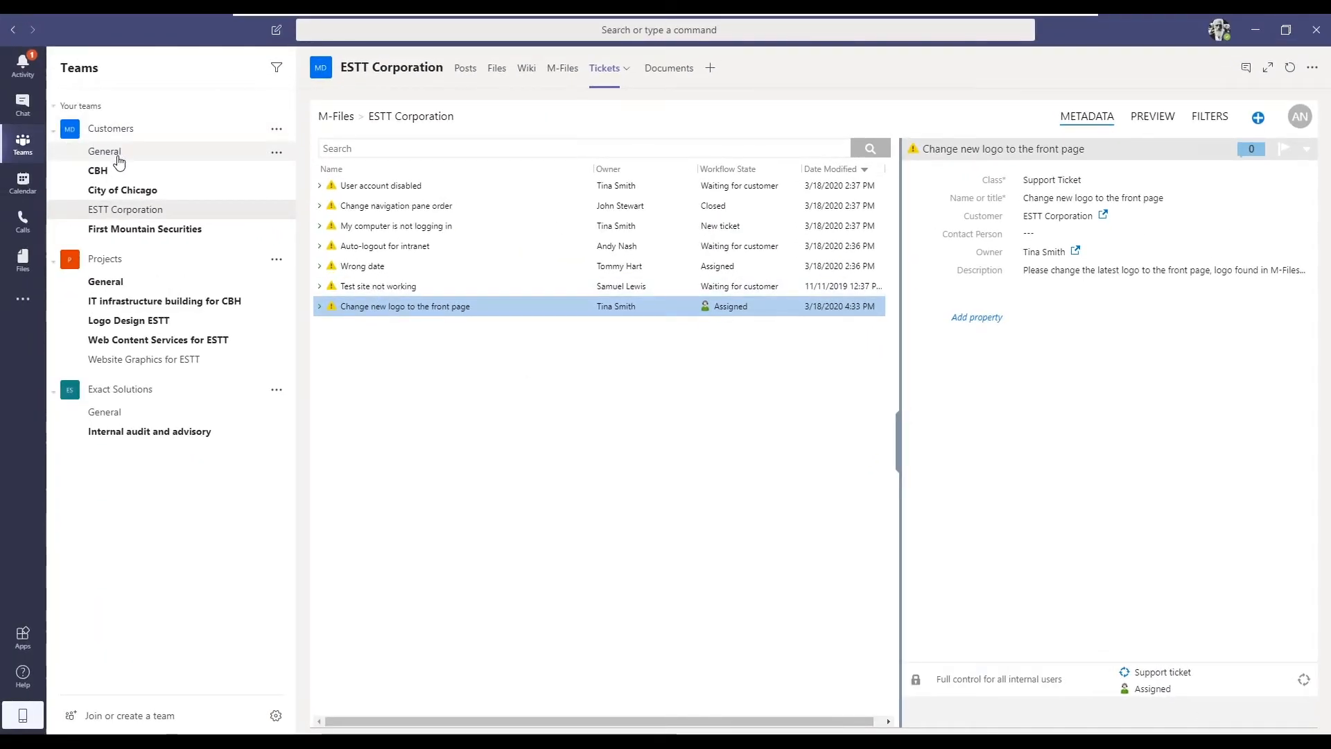
Show the My Tickets tab of the Customers General channel, listing three personal tickets
{"action": "left_click", "coordinate": [104, 151]}
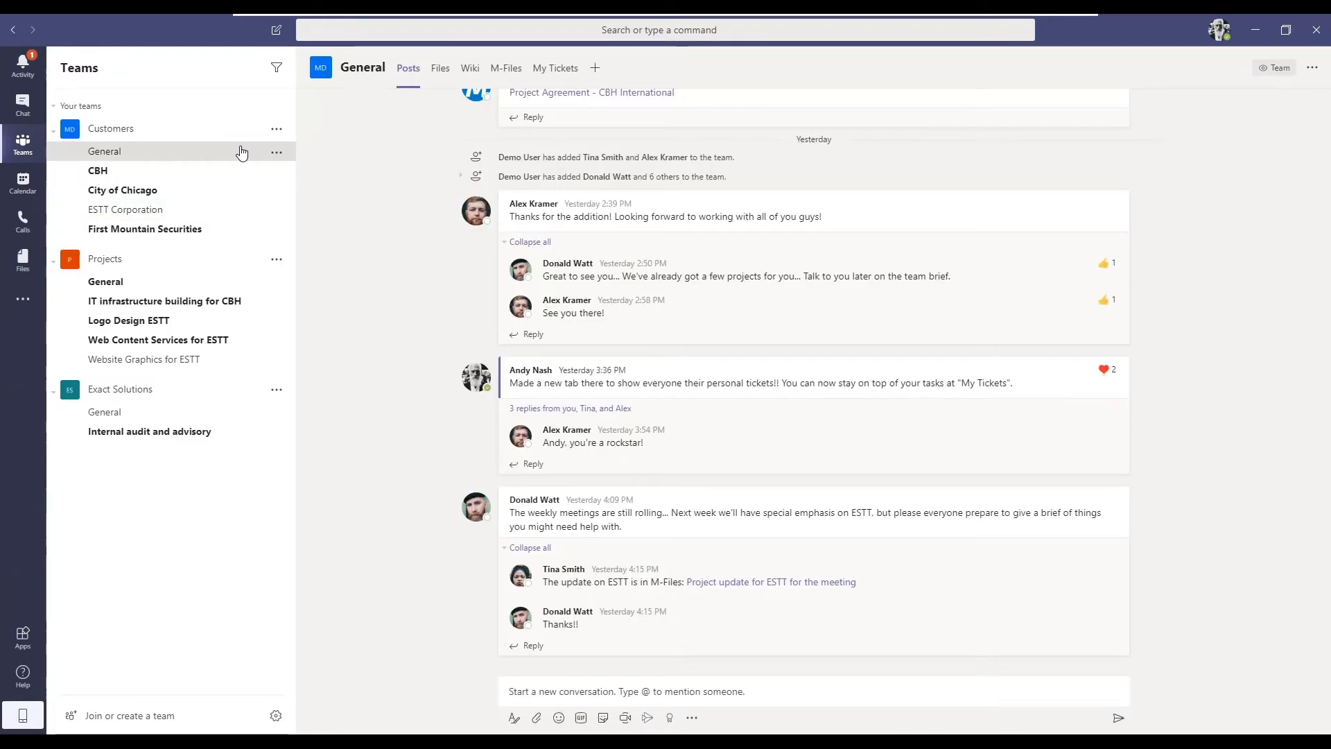
{"action": "left_click", "coordinate": [554, 68]}
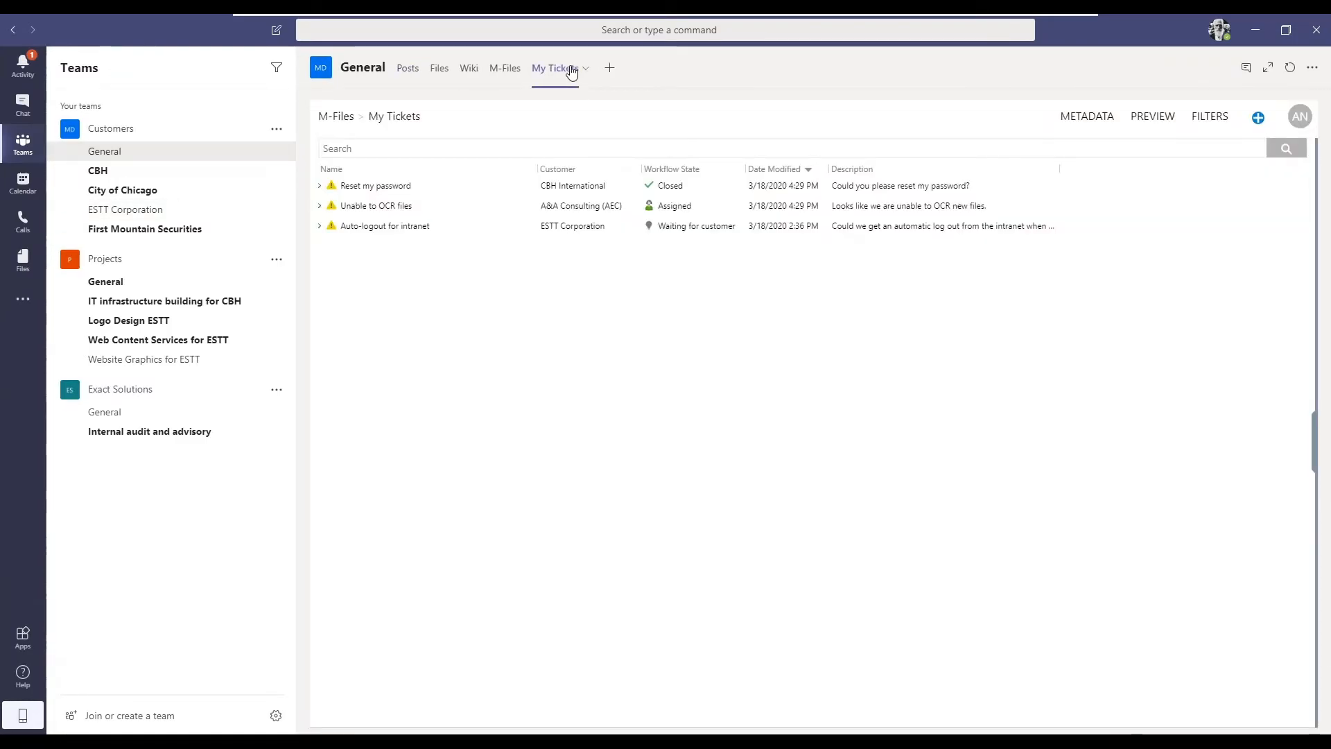